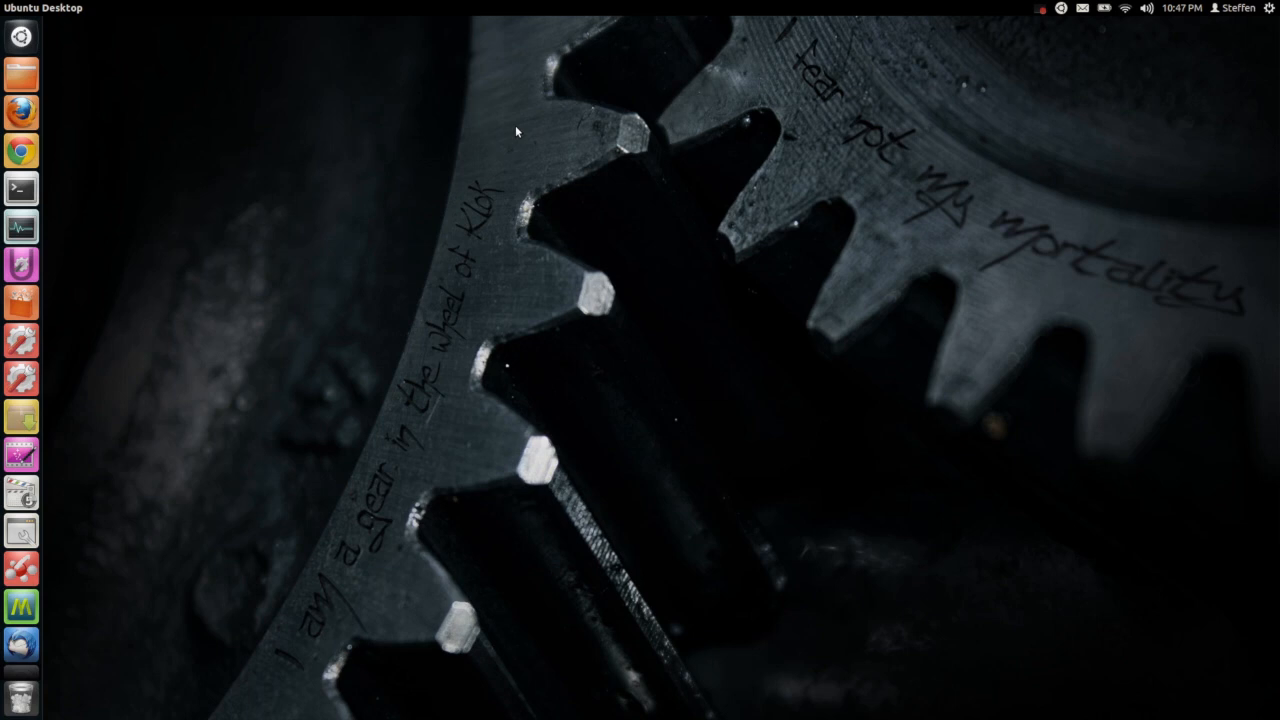
pyautogui.moveTo(84, 194)
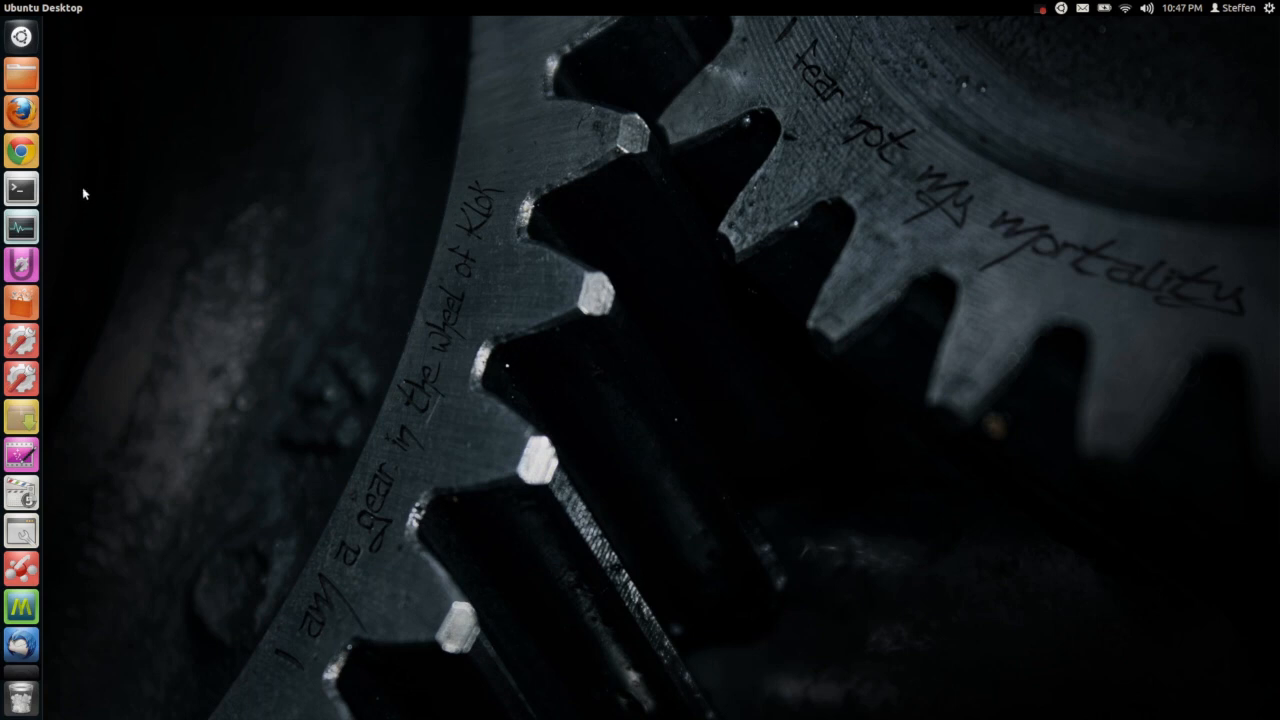
pyautogui.click(20, 189)
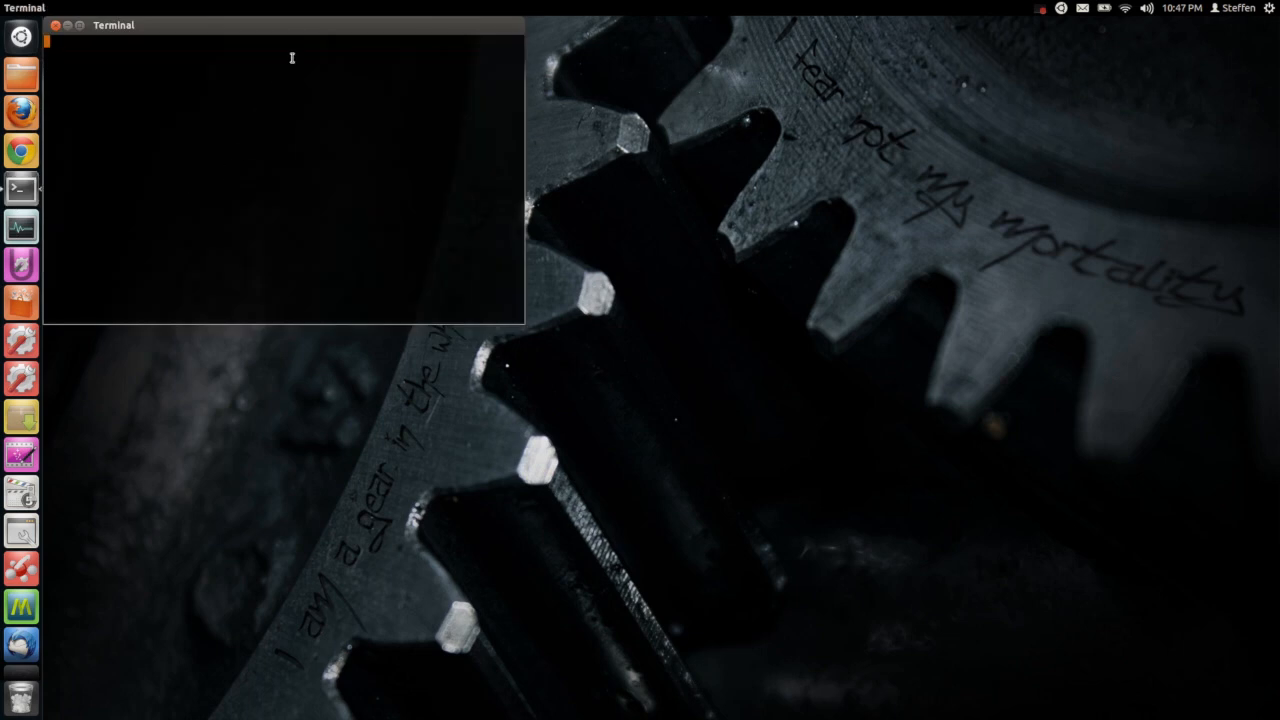
pyautogui.write('wget http://webupd8.googlecode.com/files/script.py')
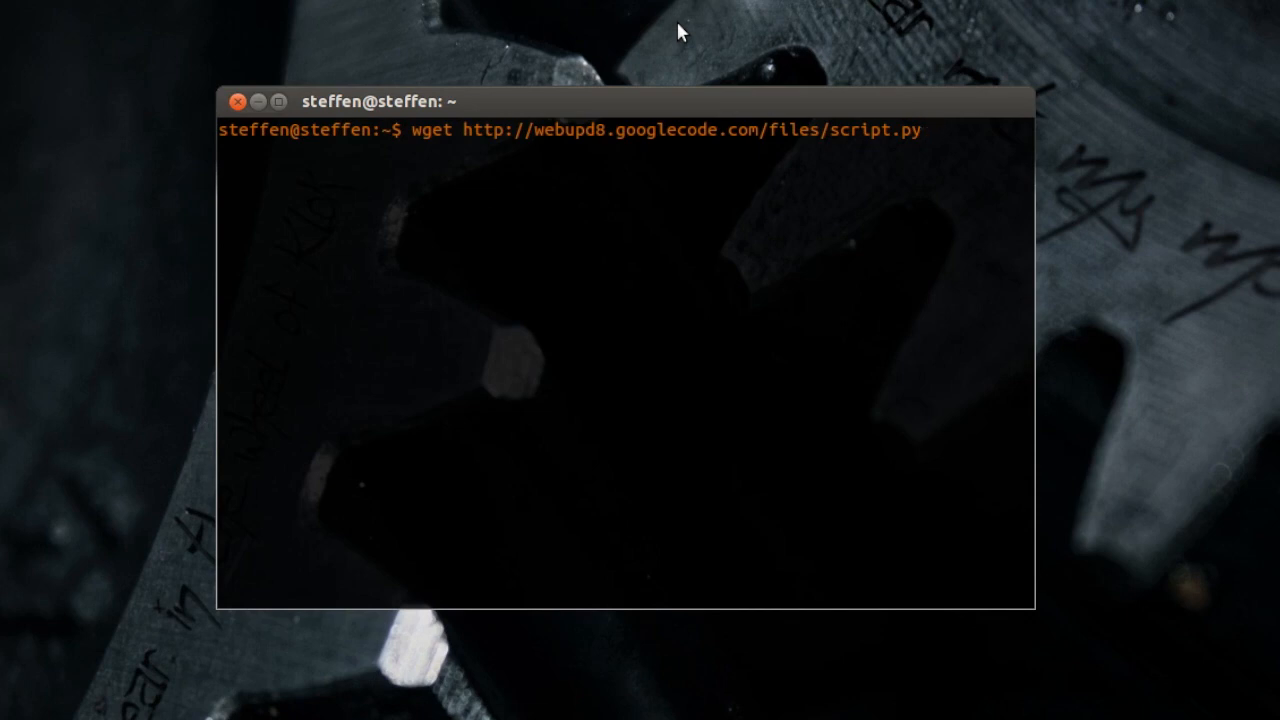
# Make script.py executable with chmod +x and run it via sudo with size 32
pyautogui.write('chmod +x script.py')
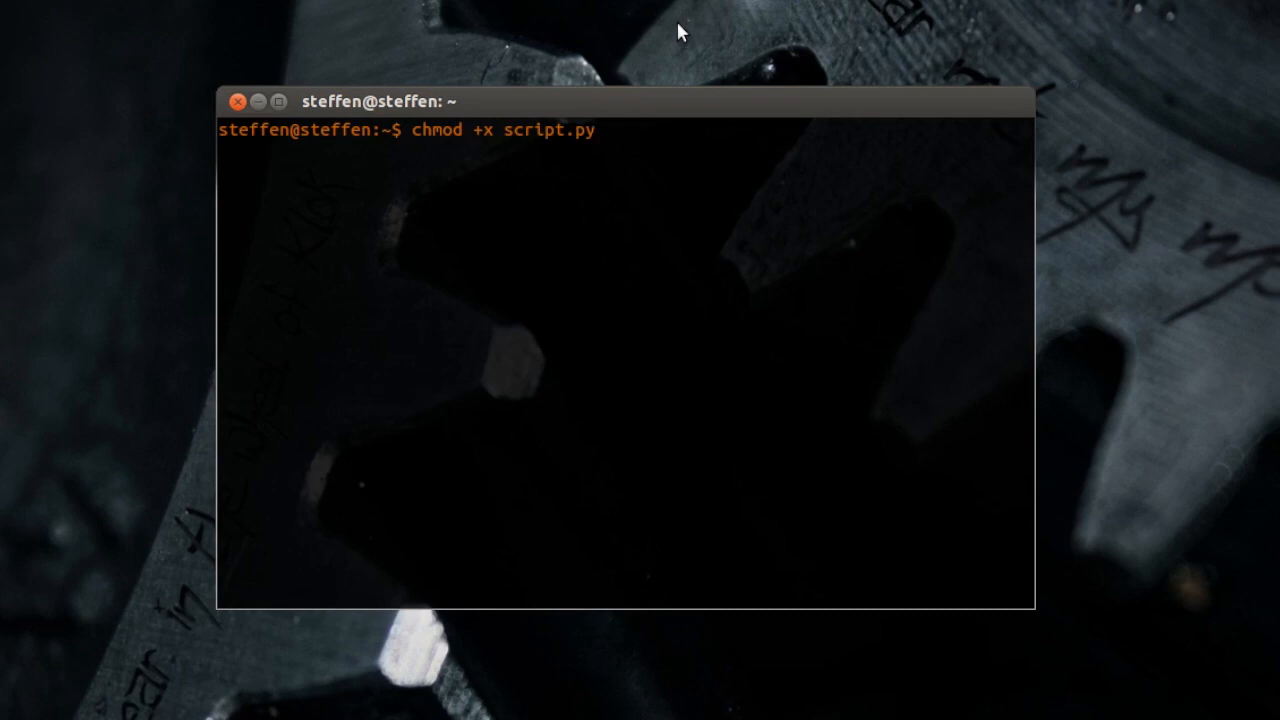
pyautogui.write('sudo ./script.py 48')
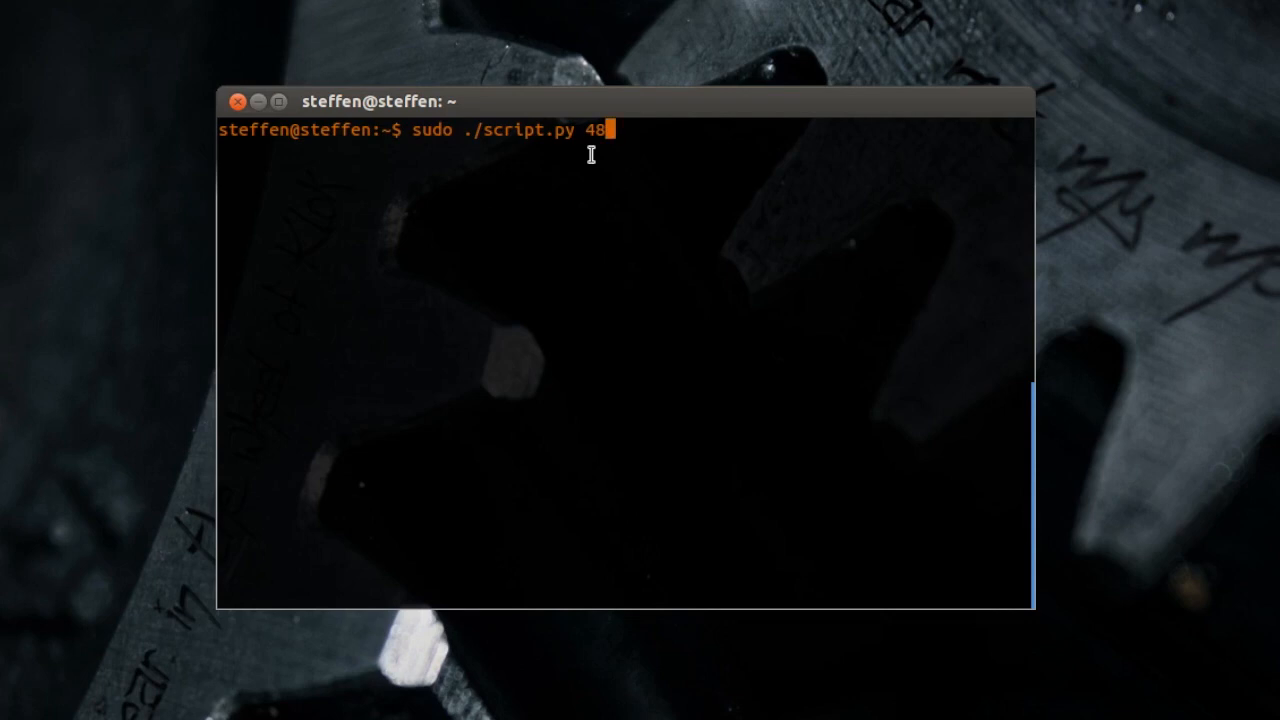
pyautogui.press('Backspace')
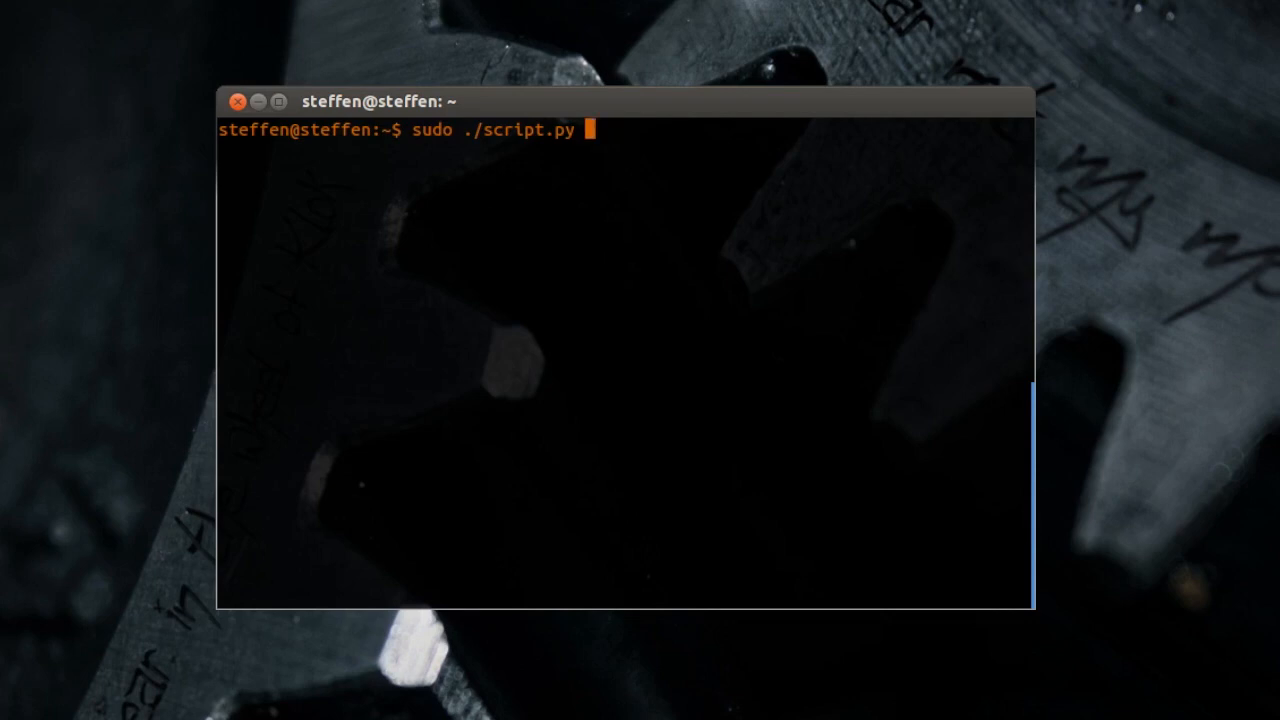
pyautogui.write('32')
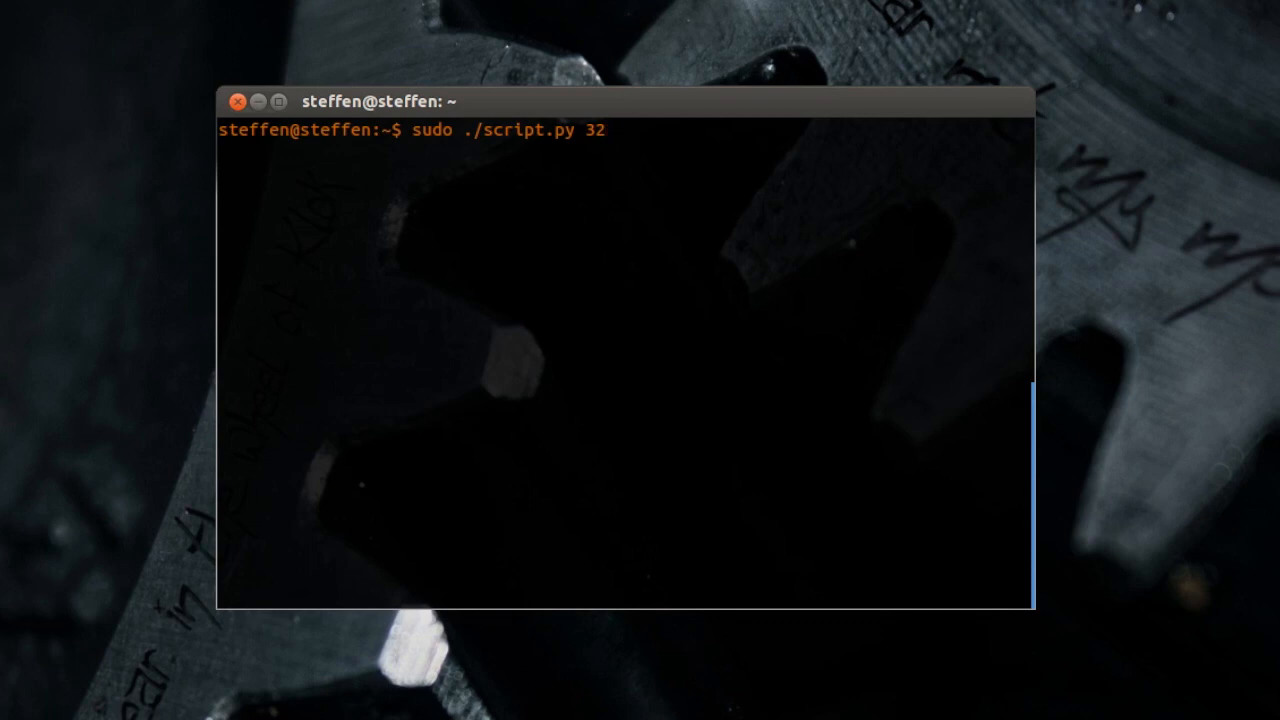